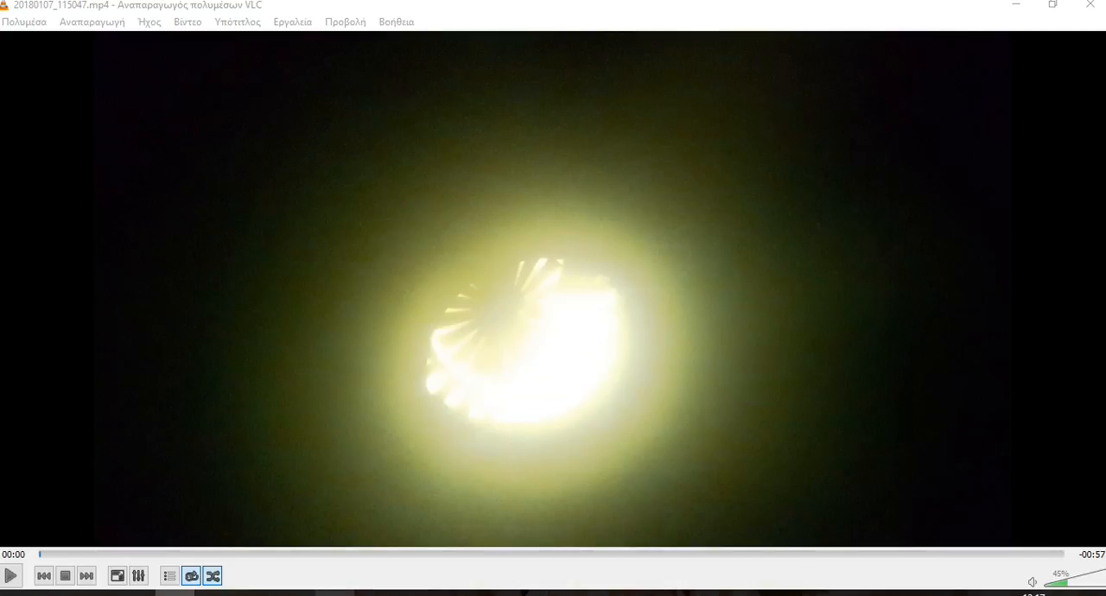
pyautogui.moveTo(624, 579)
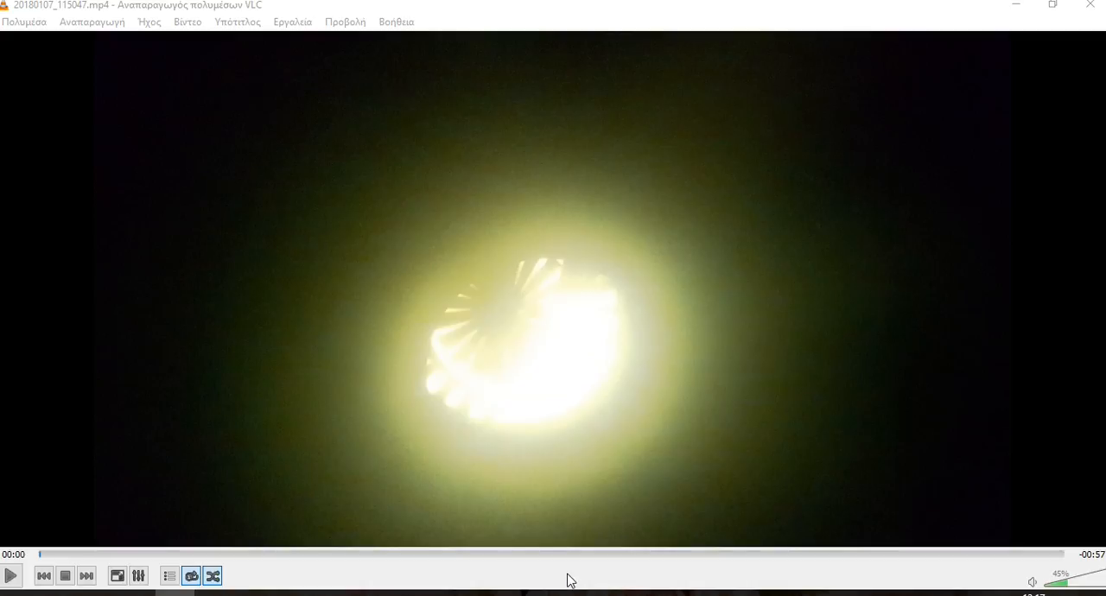
pyautogui.moveTo(244, 540)
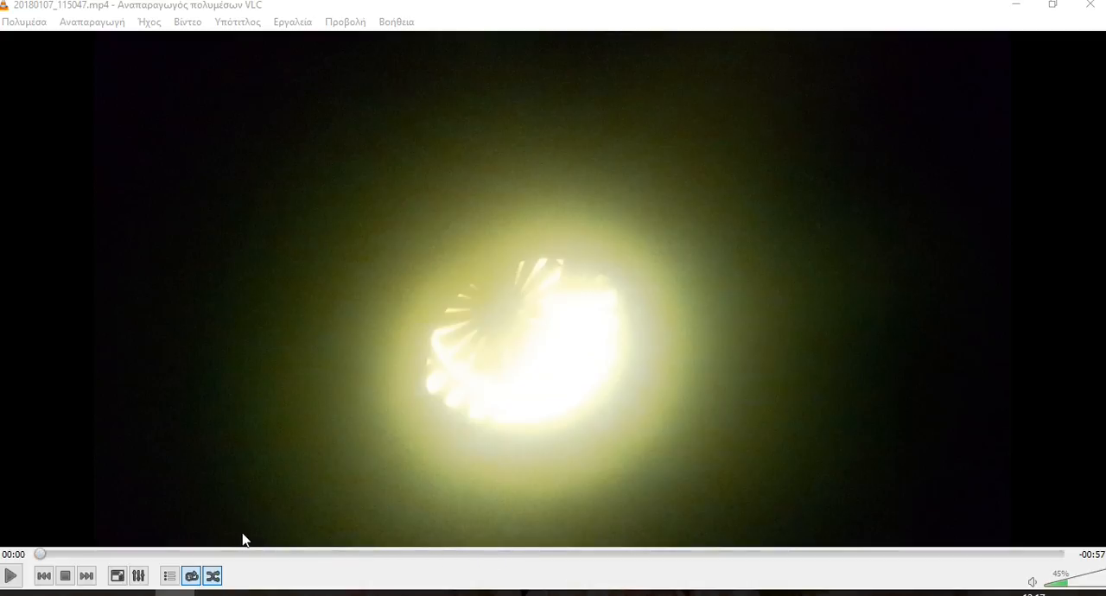
pyautogui.moveTo(115, 540)
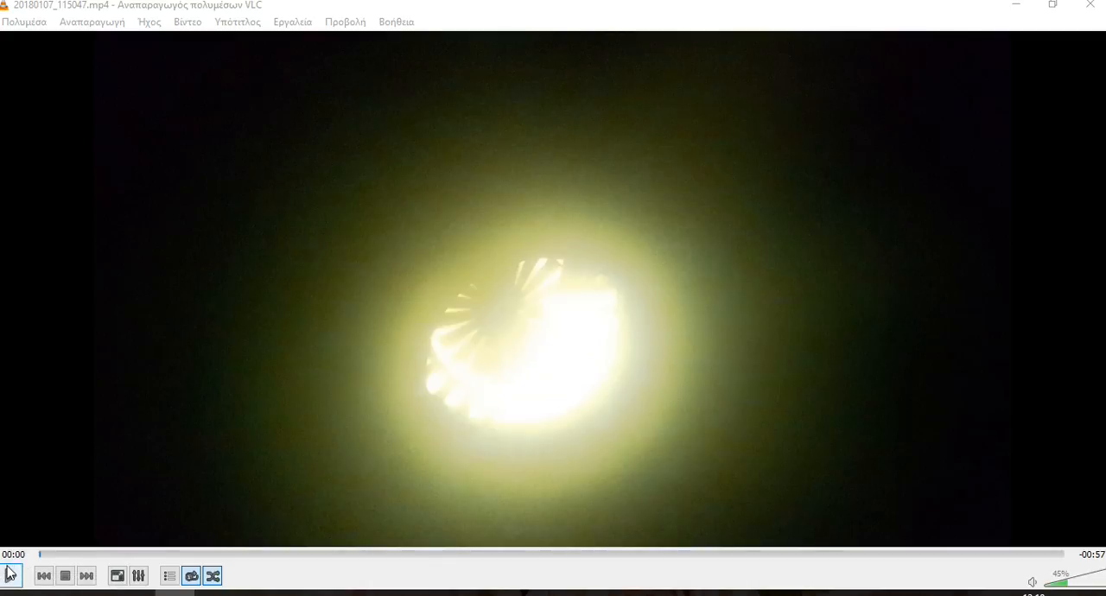
# Play the boiler flame clip and pause it at 00:17, about 40 seconds remaining
pyautogui.click(10, 575)
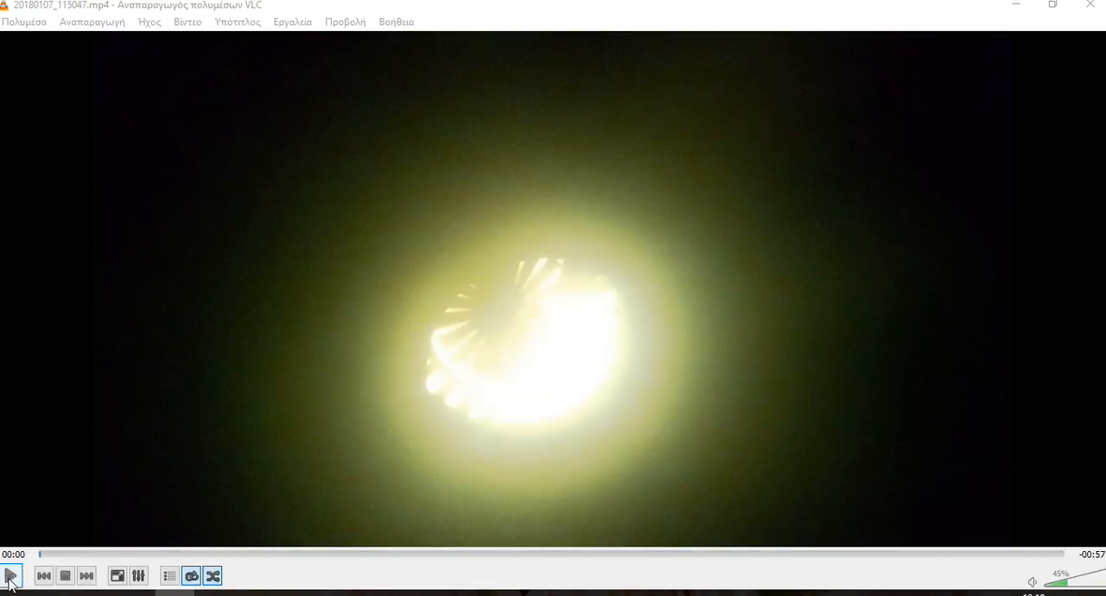
pyautogui.click(11, 576)
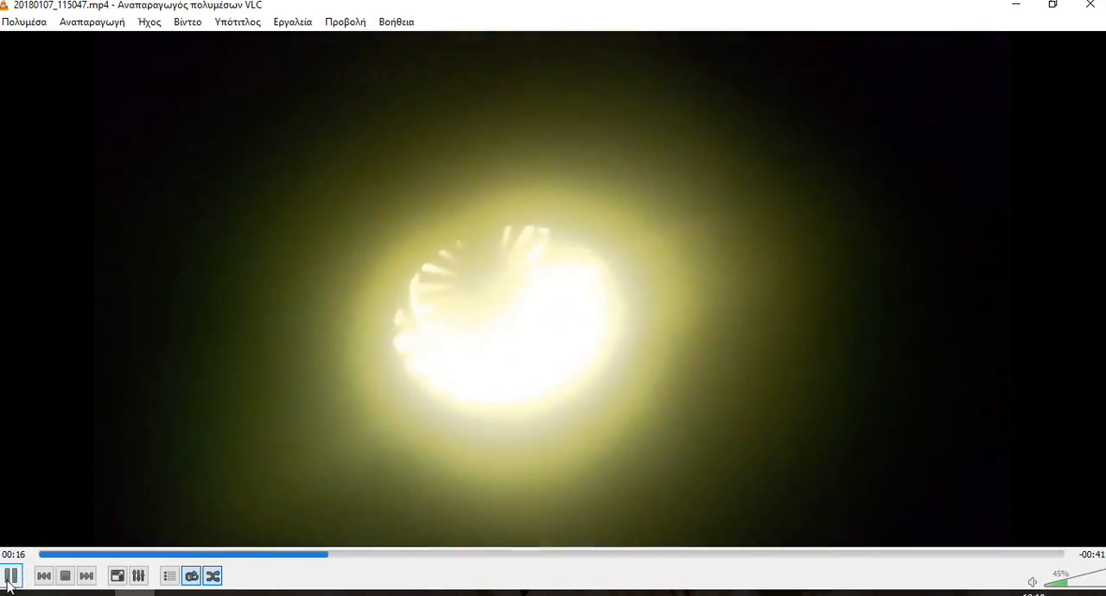
pyautogui.click(11, 576)
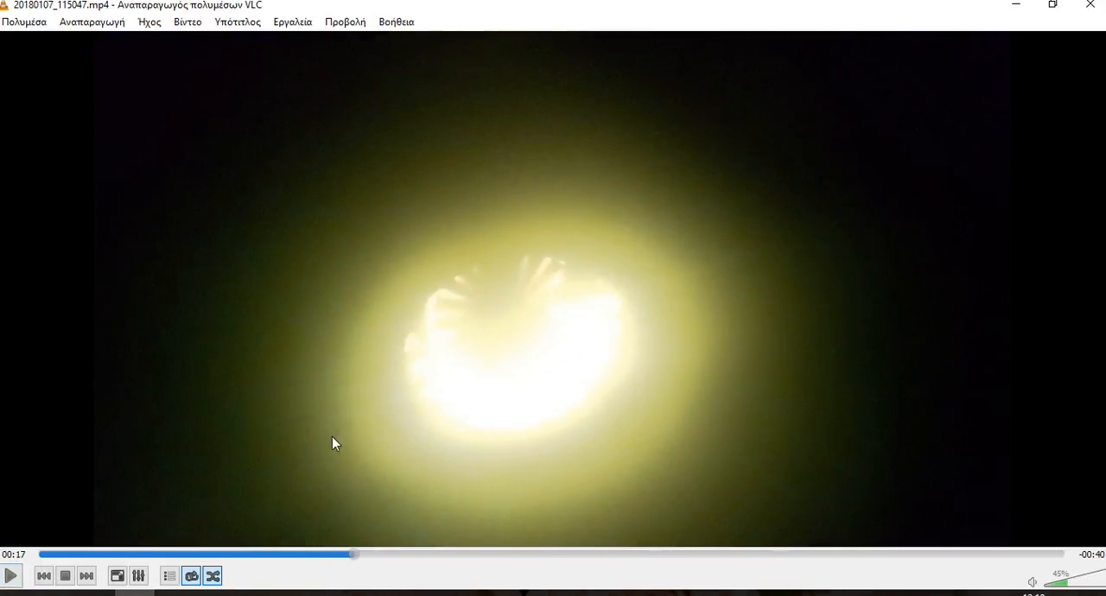
pyautogui.moveTo(449, 405)
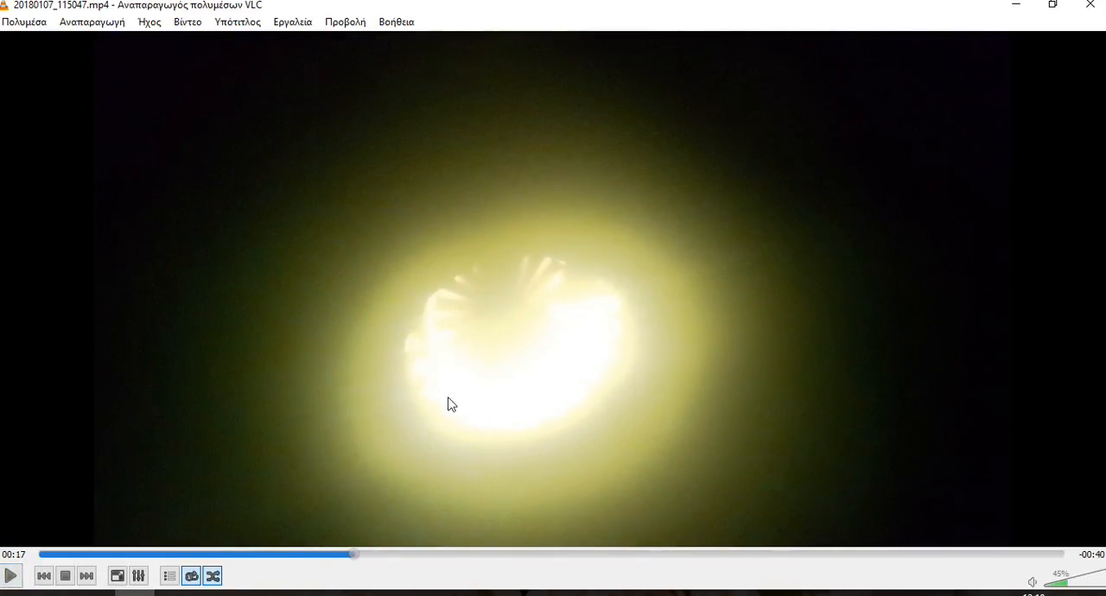
pyautogui.moveTo(457, 431)
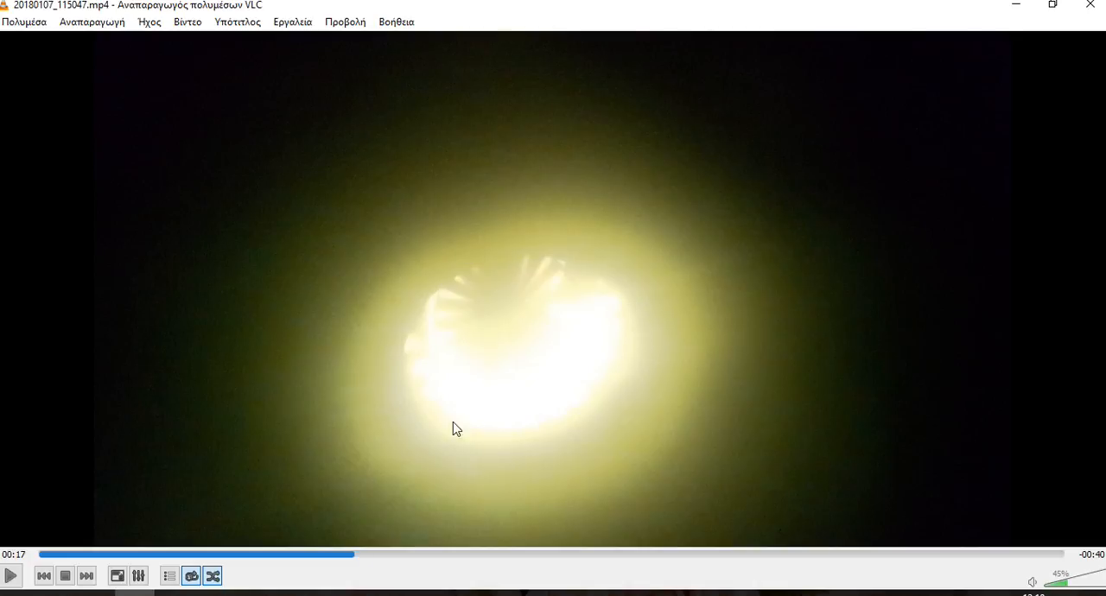
pyautogui.moveTo(580, 427)
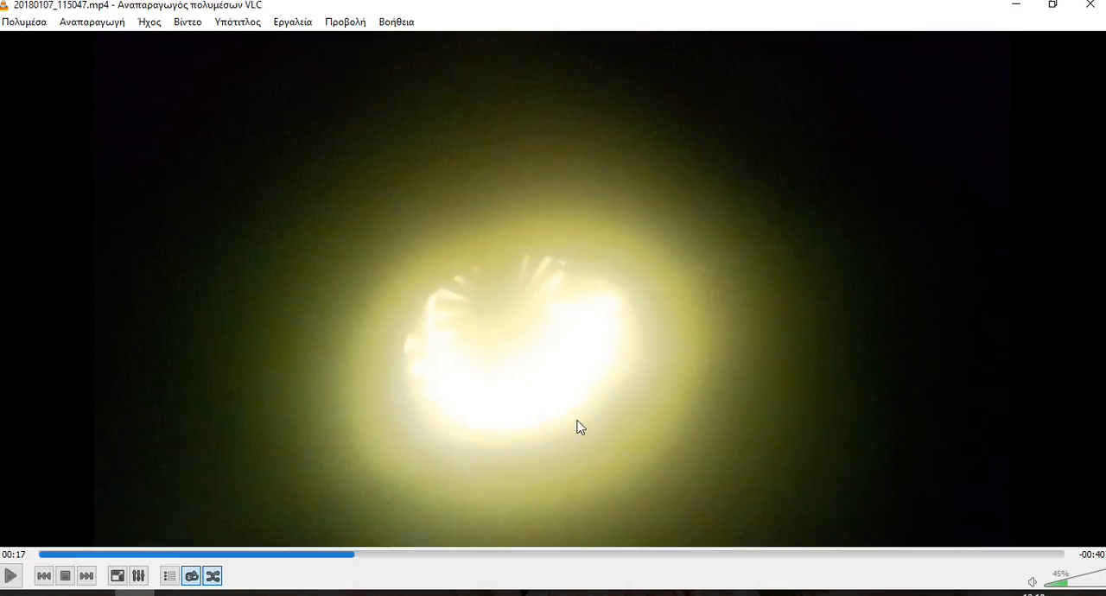
pyautogui.moveTo(423, 331)
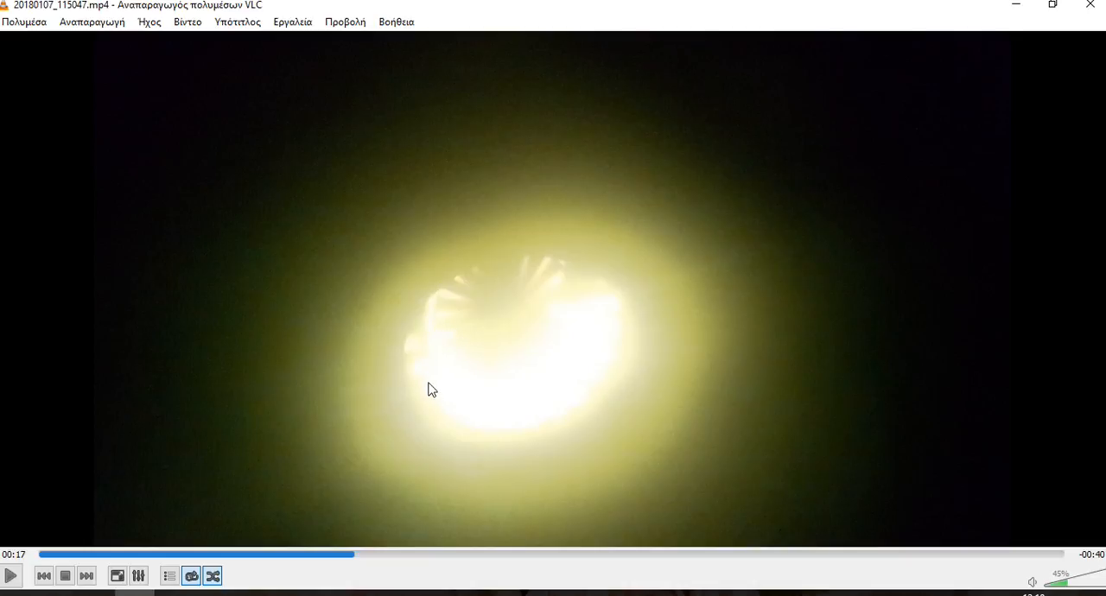
pyautogui.moveTo(617, 328)
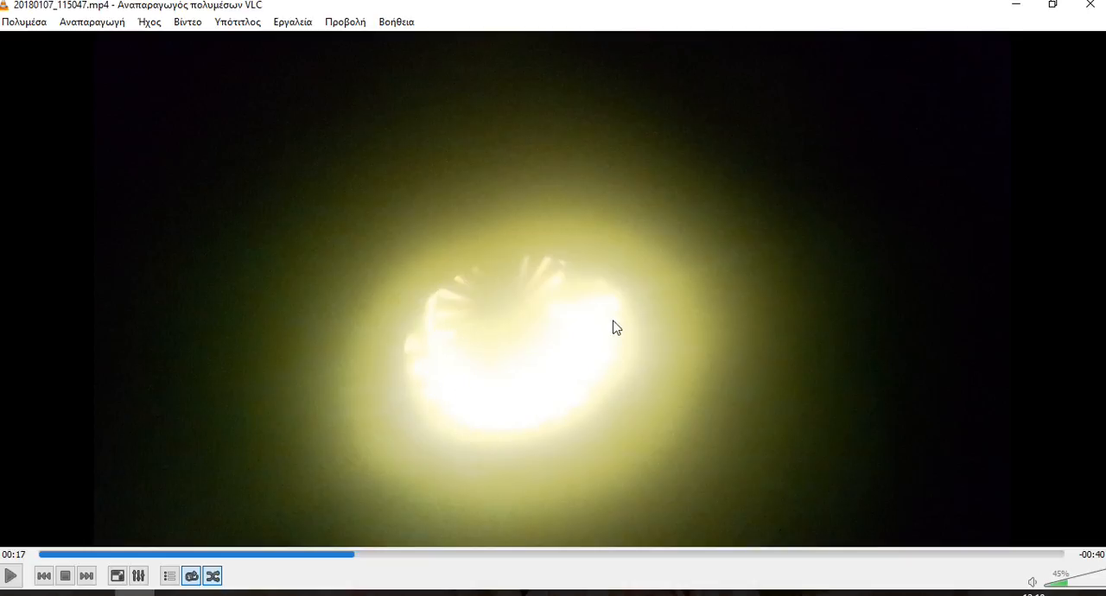
pyautogui.moveTo(493, 291)
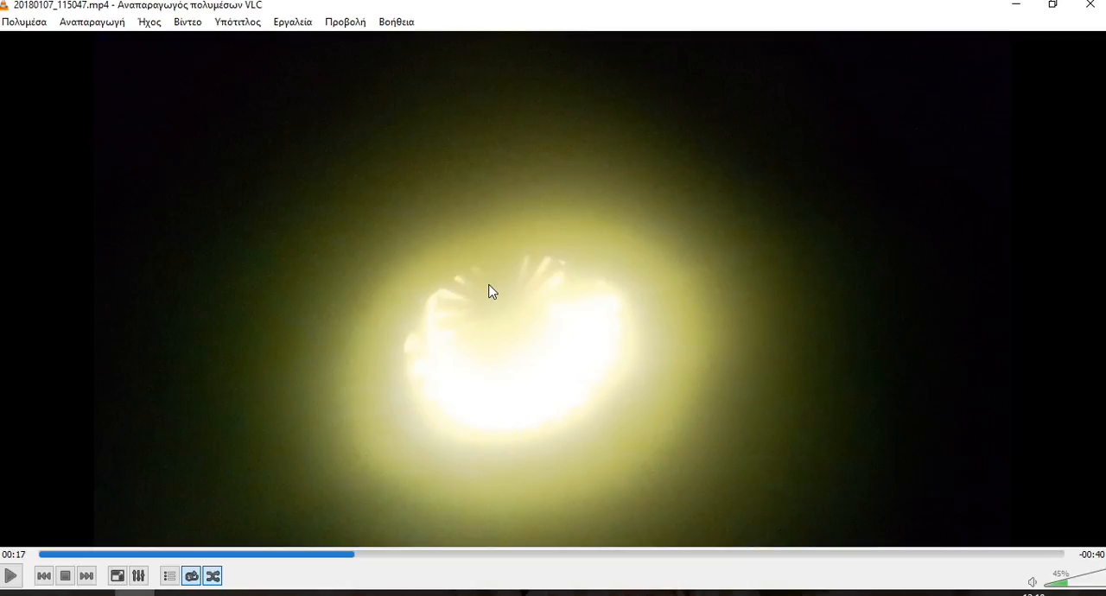
pyautogui.click(11, 576)
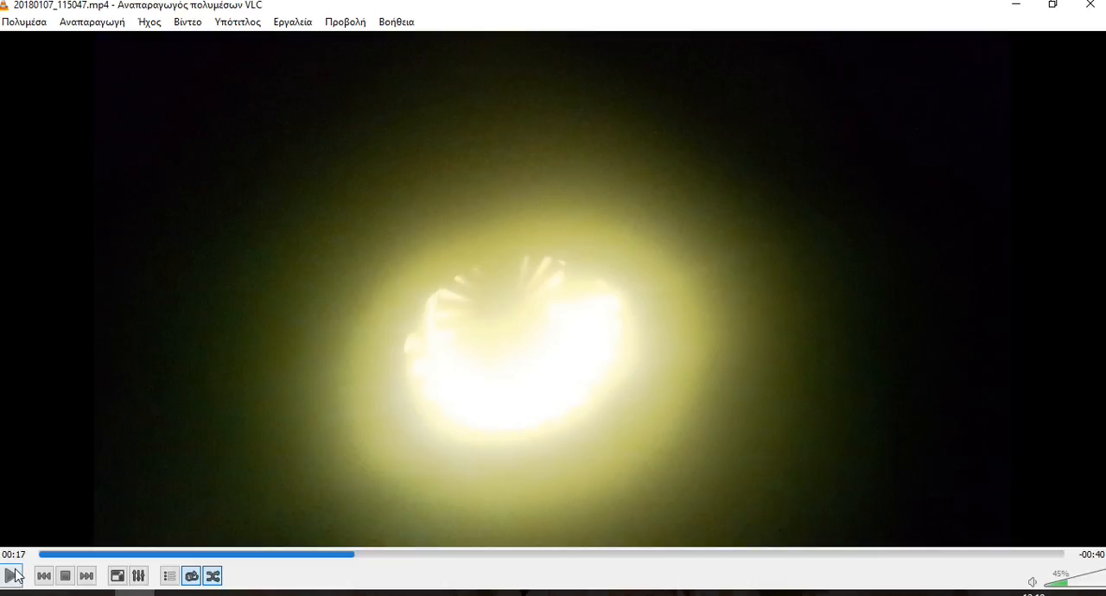
# Resume playback and pause on the dark frame at 00:55, two seconds from the end
pyautogui.click(13, 576)
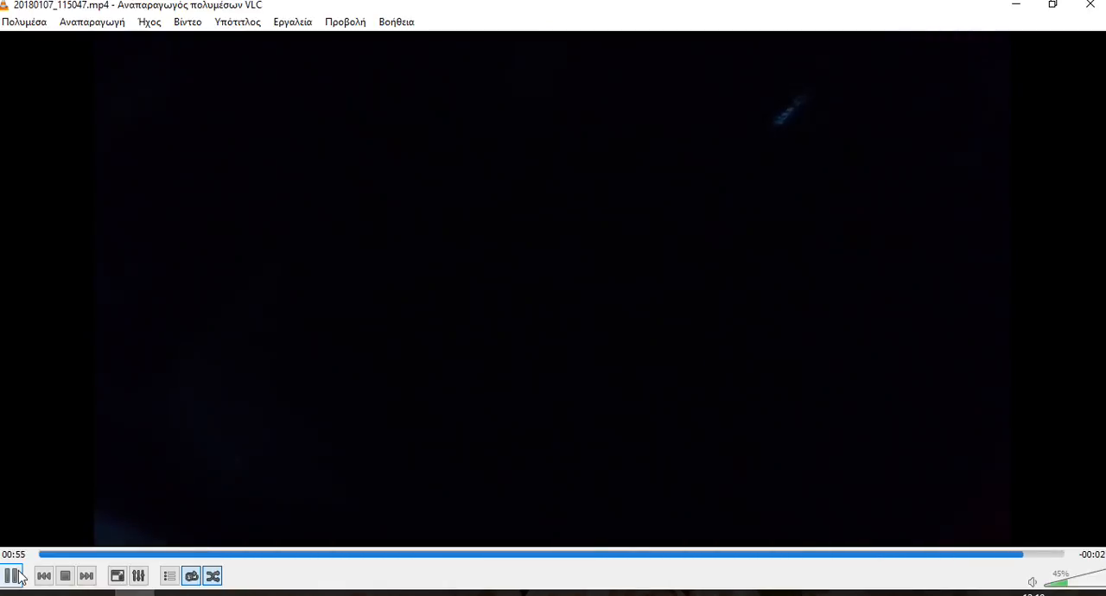
pyautogui.click(11, 576)
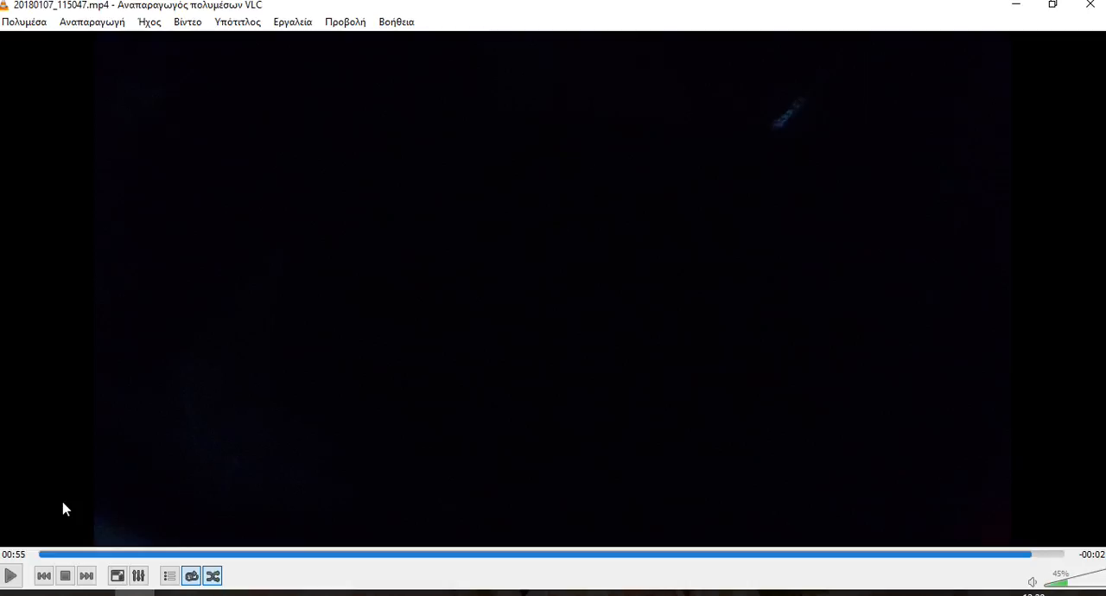
pyautogui.moveTo(45, 490)
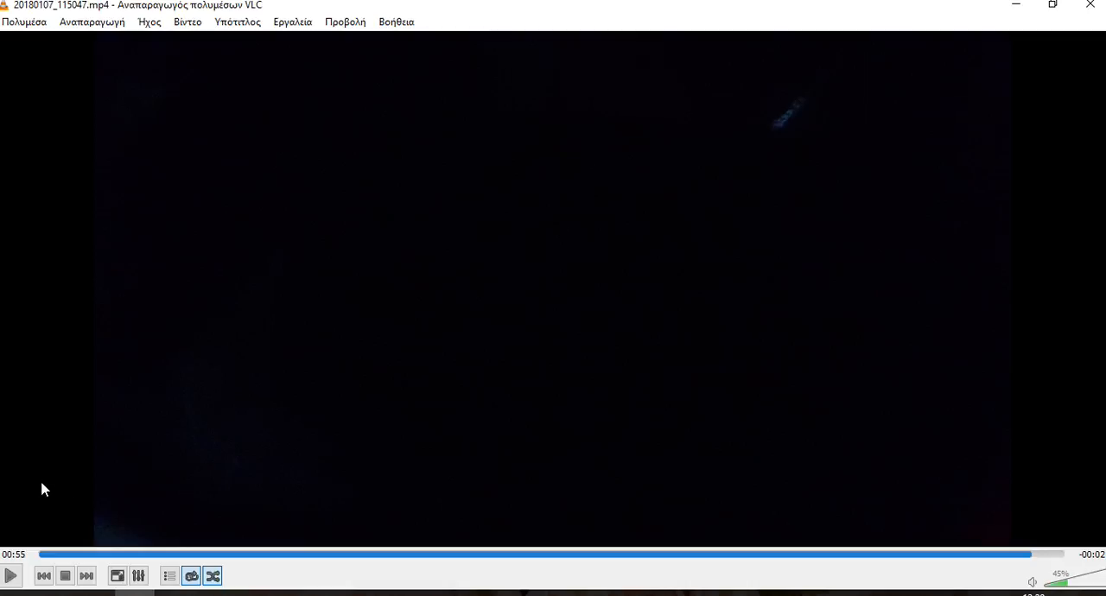
pyautogui.moveTo(37, 503)
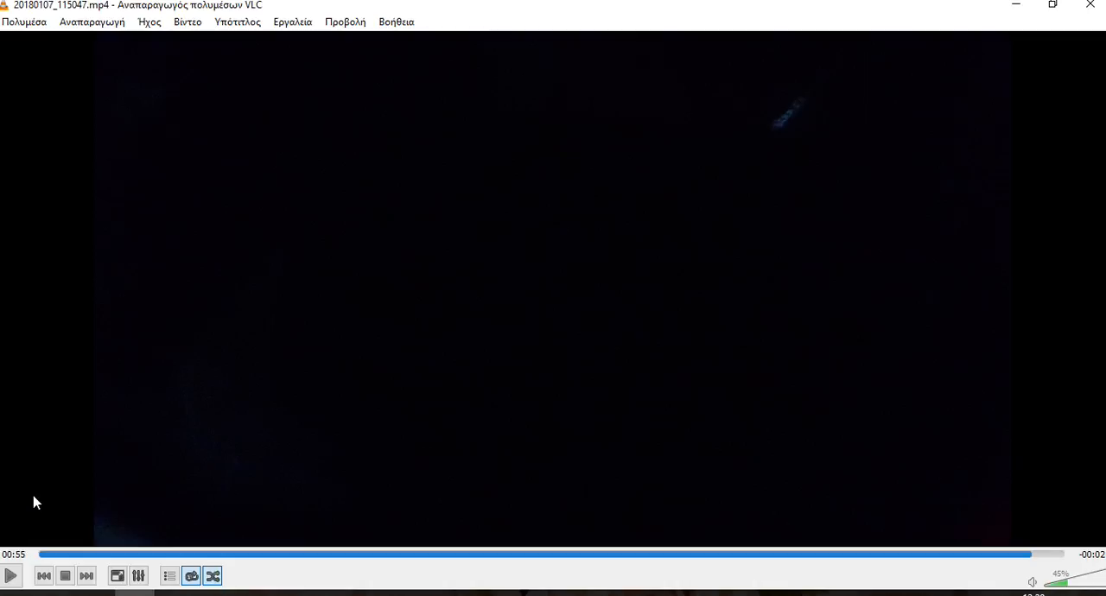
pyautogui.moveTo(17, 504)
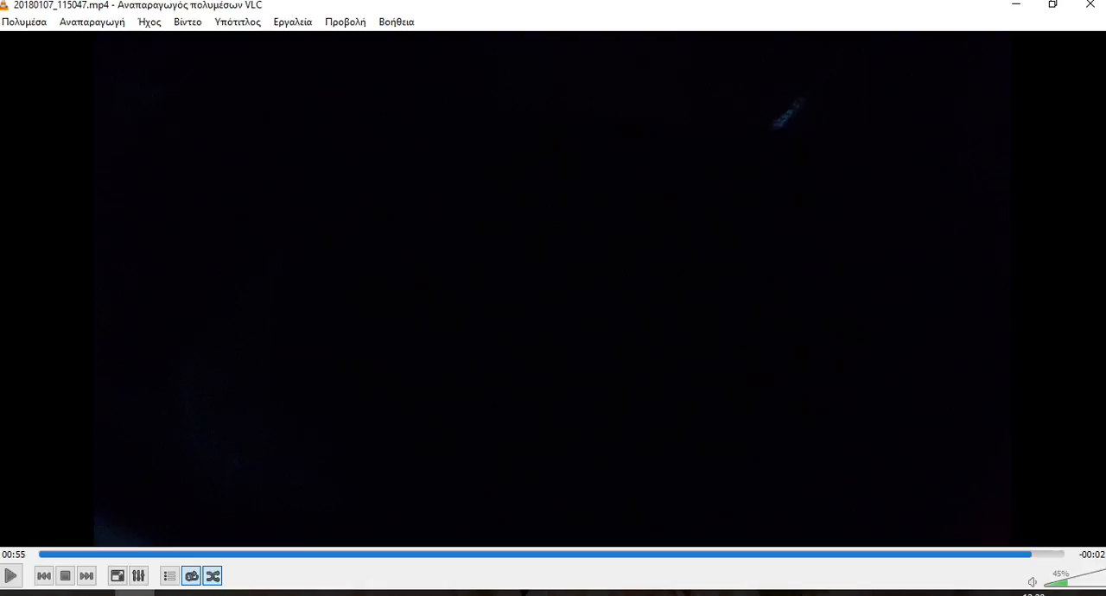
pyautogui.moveTo(1, 512)
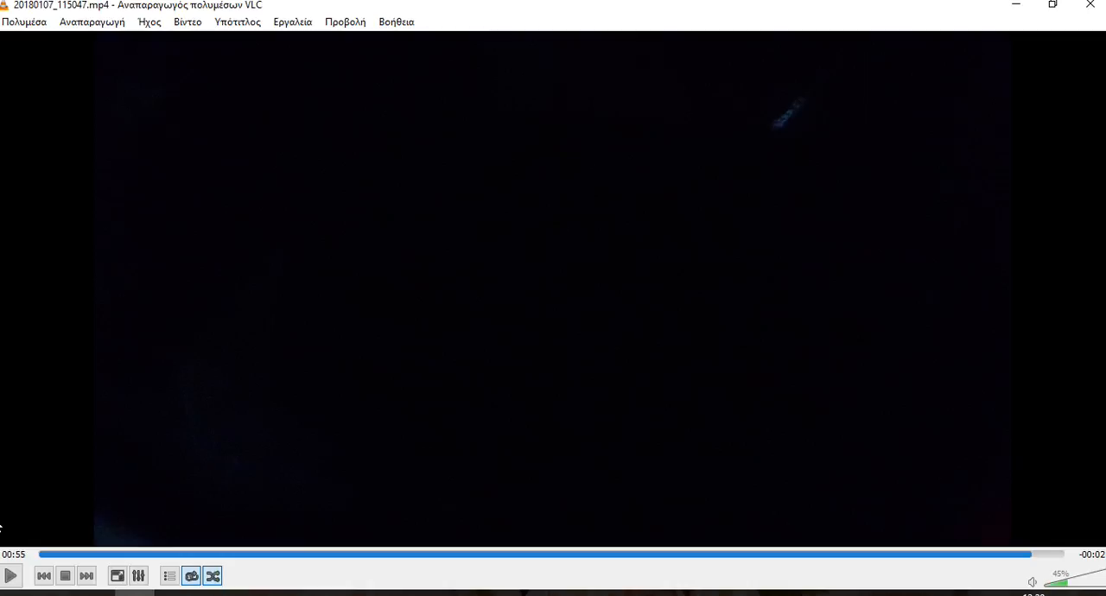
pyautogui.moveTo(5, 468)
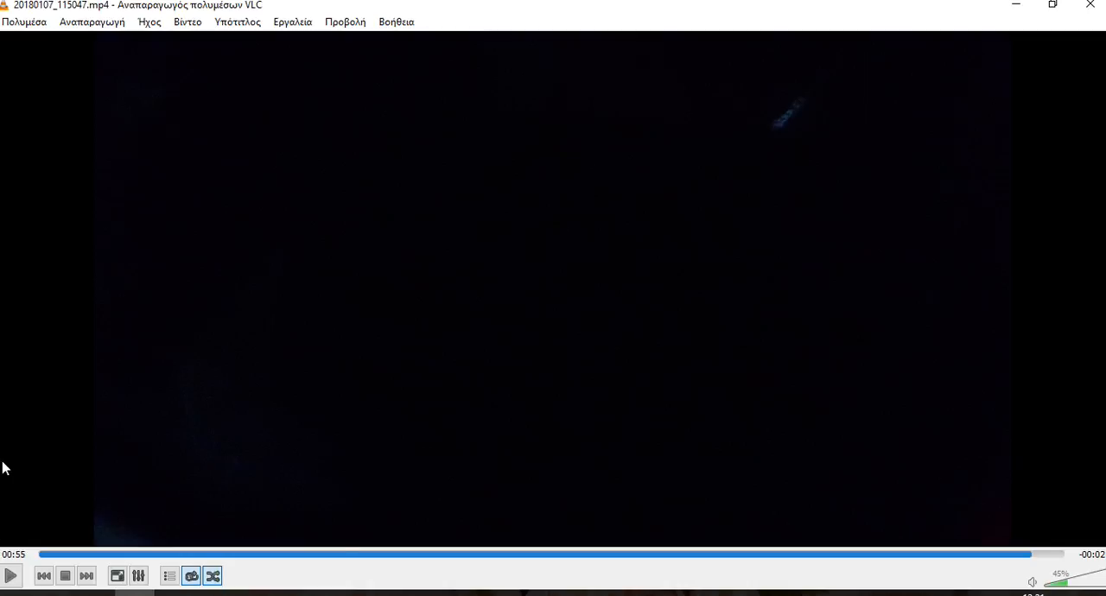
pyautogui.moveTo(140, 404)
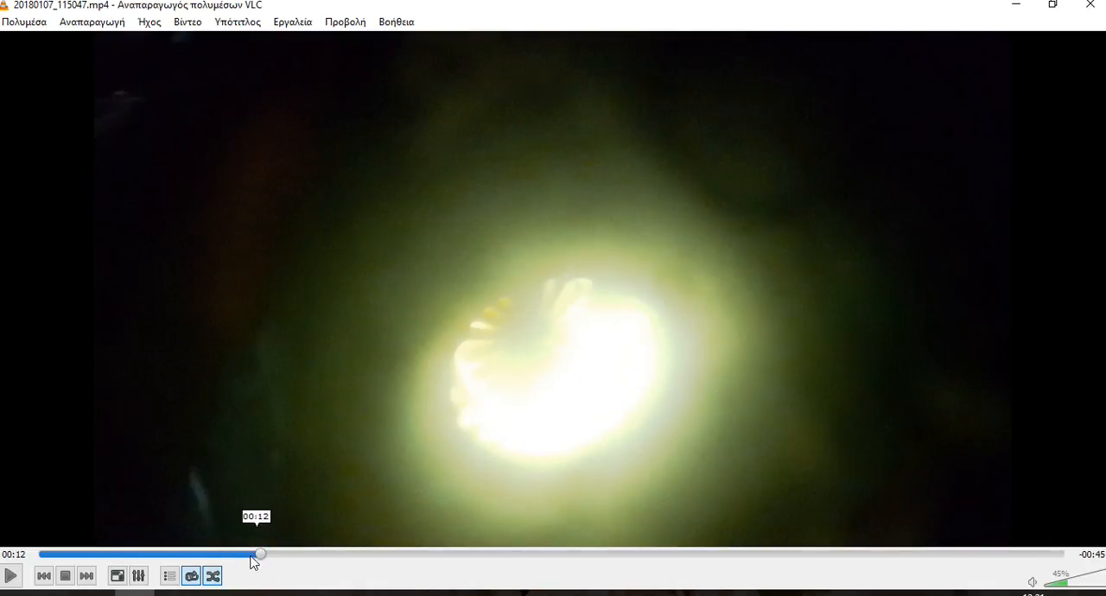
pyautogui.moveTo(261, 554); pyautogui.dragTo(198, 554)
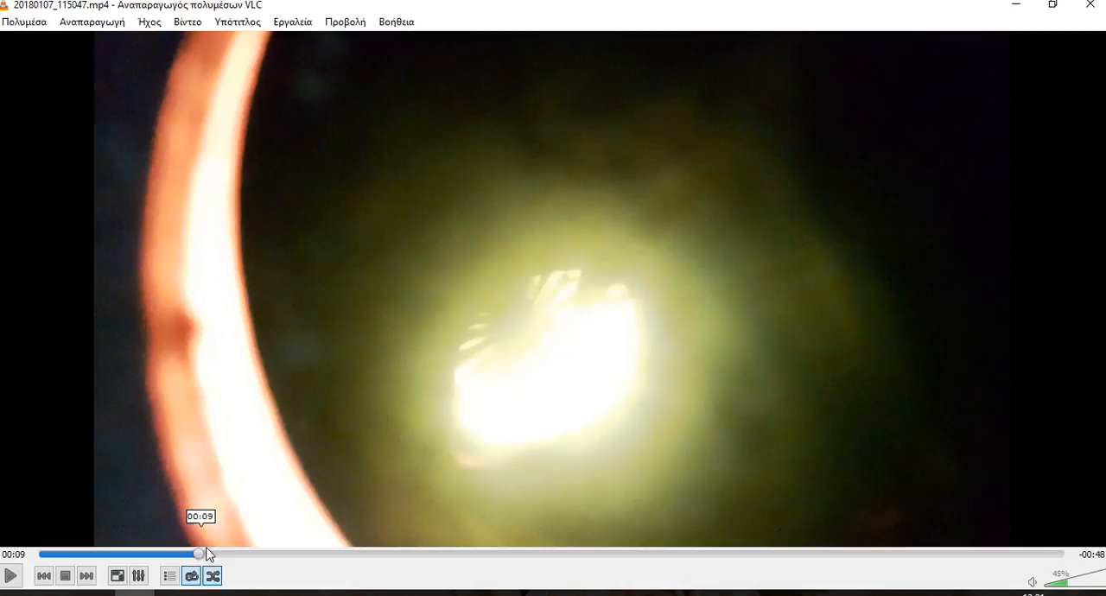
pyautogui.moveTo(392, 488)
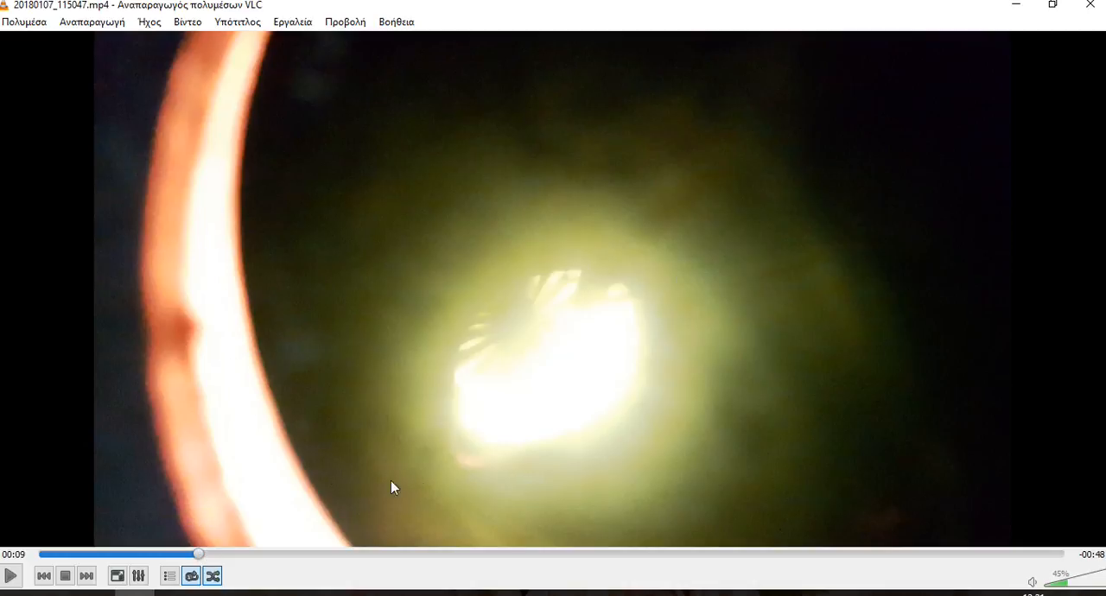
pyautogui.moveTo(303, 159)
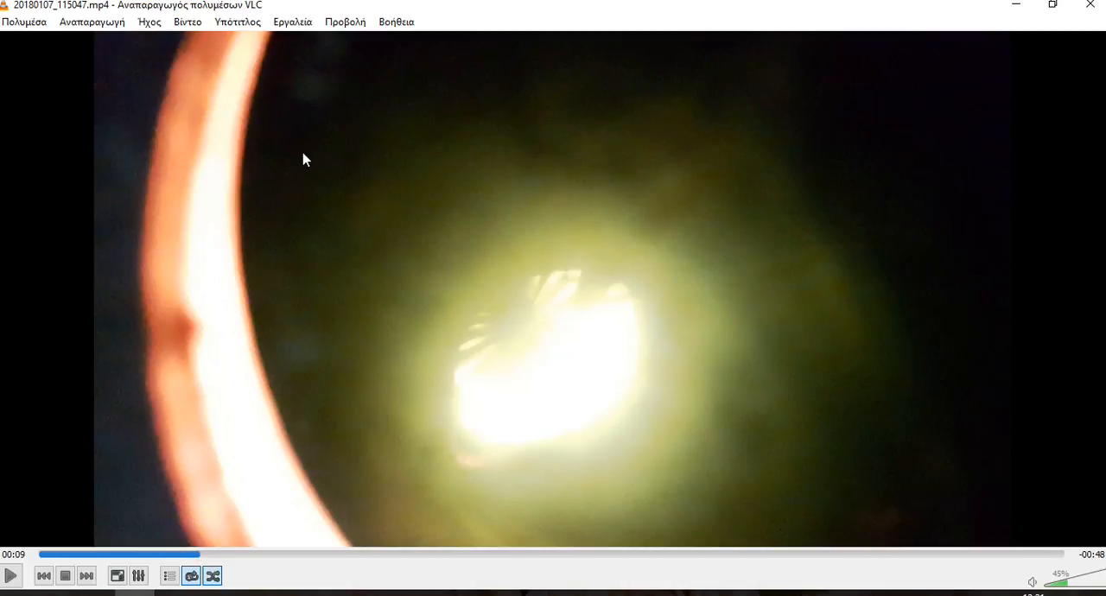
pyautogui.moveTo(362, 276)
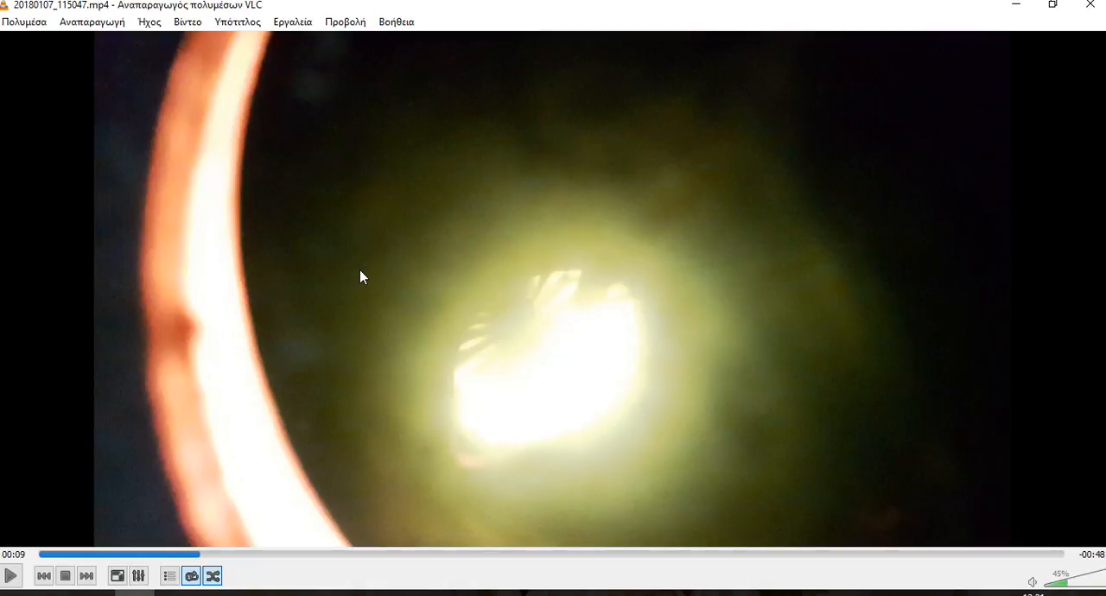
pyautogui.moveTo(351, 296)
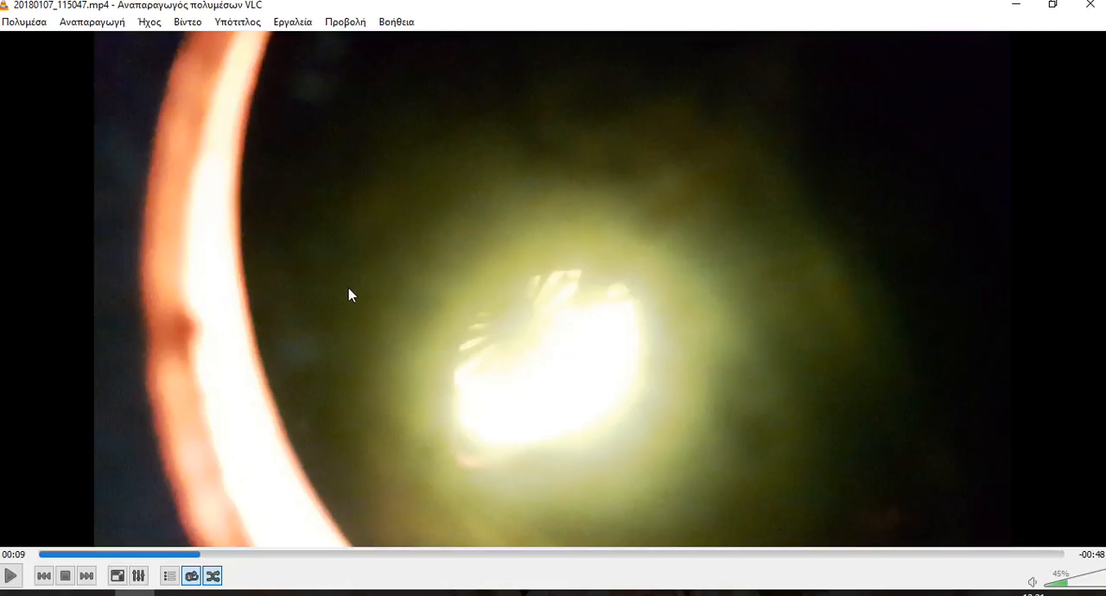
pyautogui.moveTo(337, 300)
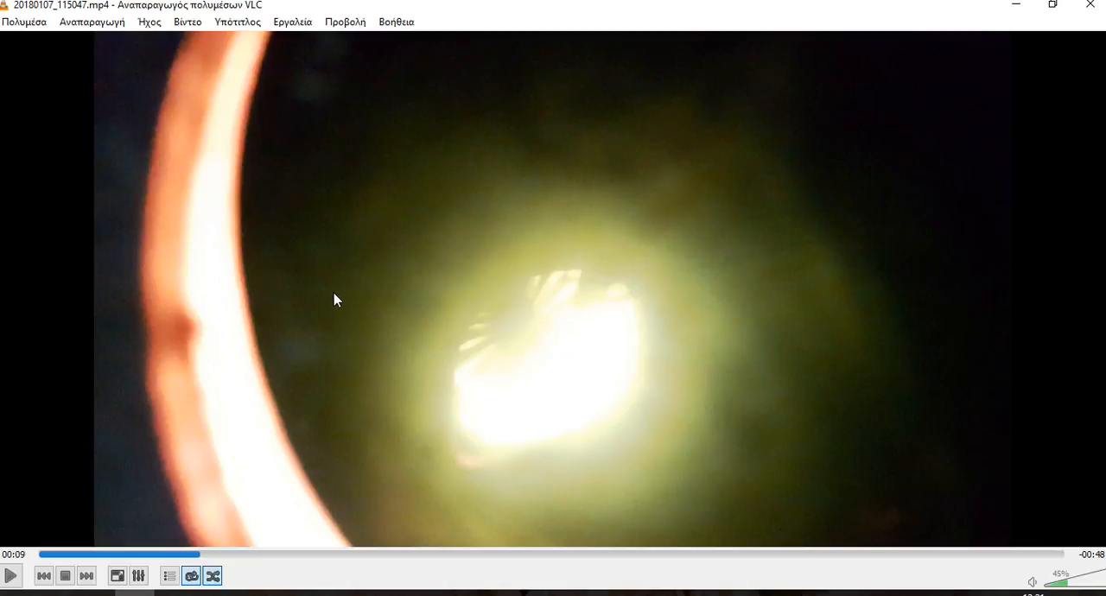
pyautogui.moveTo(311, 332)
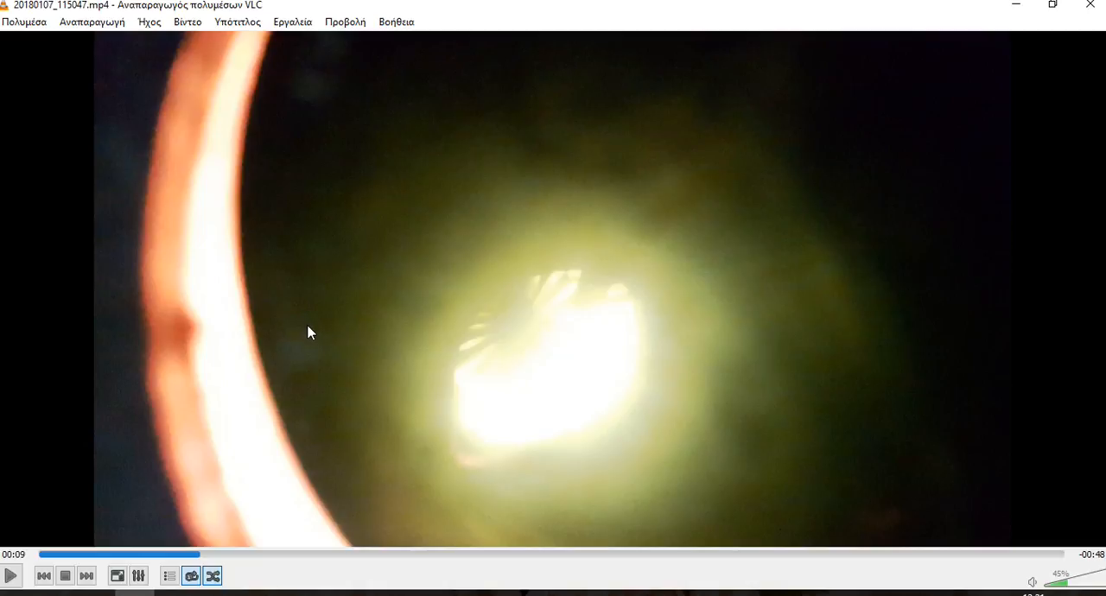
pyautogui.moveTo(301, 376)
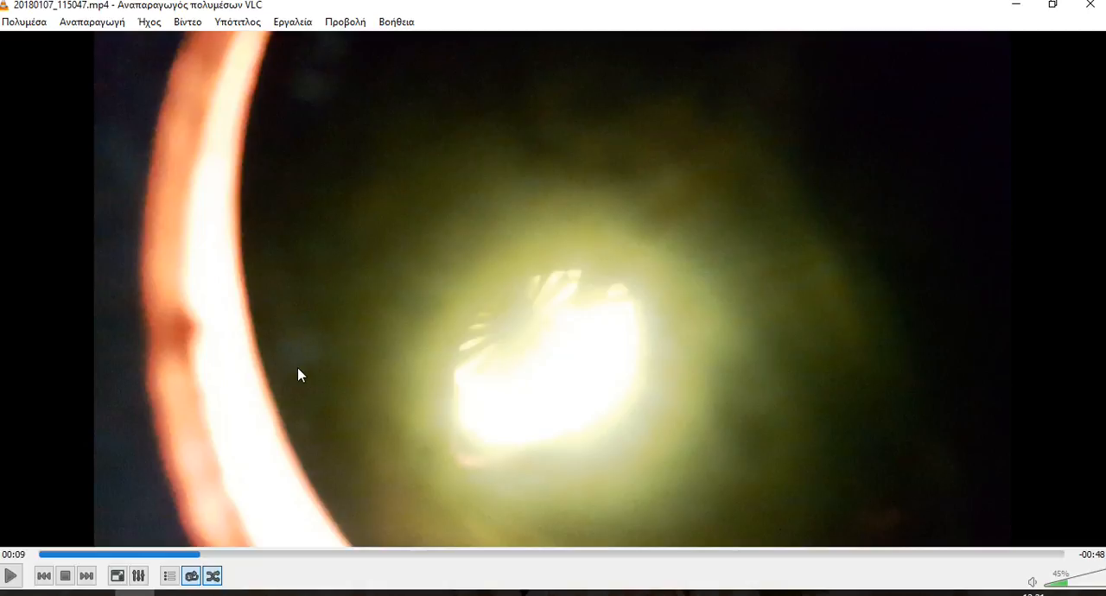
pyautogui.moveTo(357, 354)
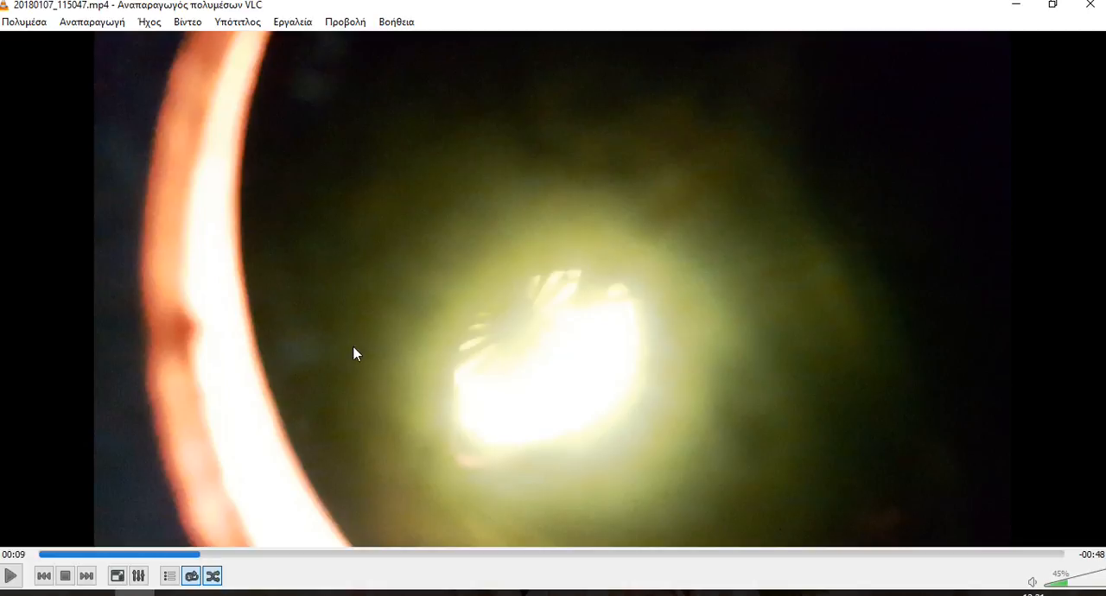
pyautogui.moveTo(305, 543)
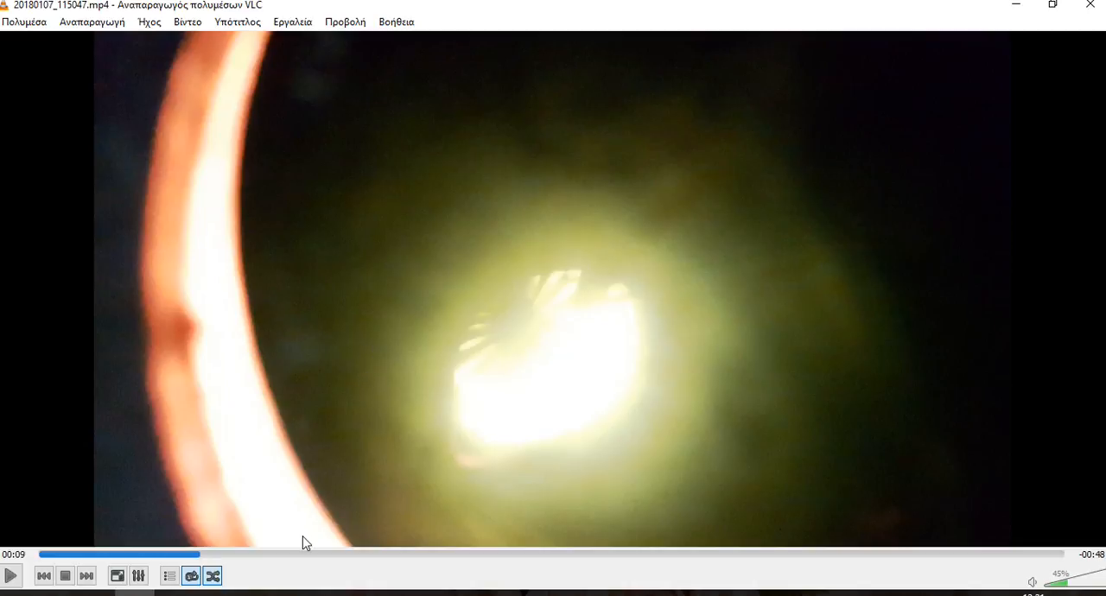
pyautogui.moveTo(352, 250)
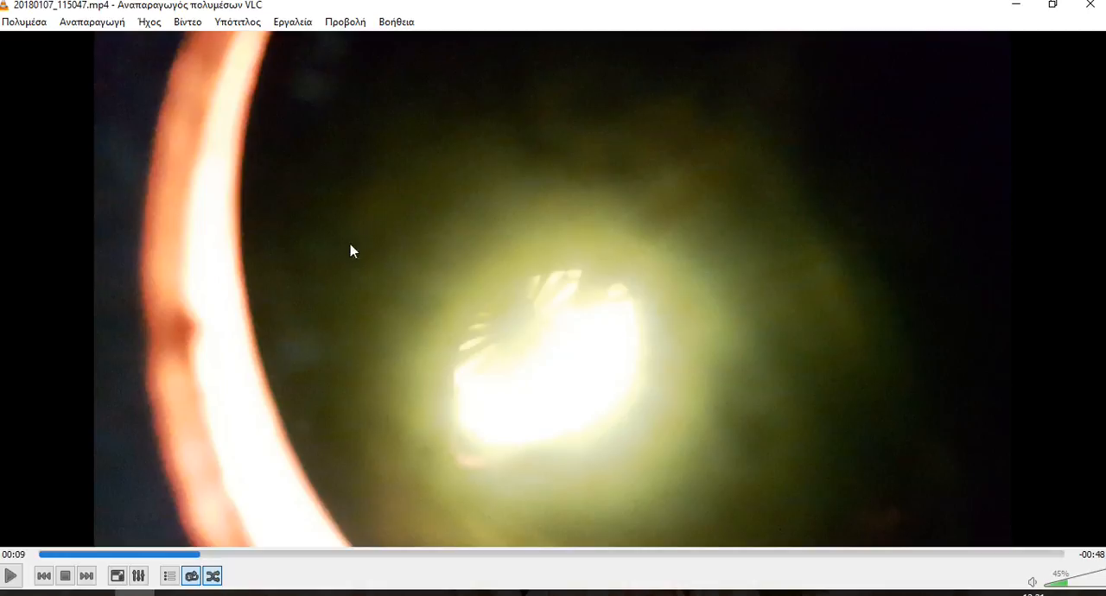
pyautogui.moveTo(691, 380)
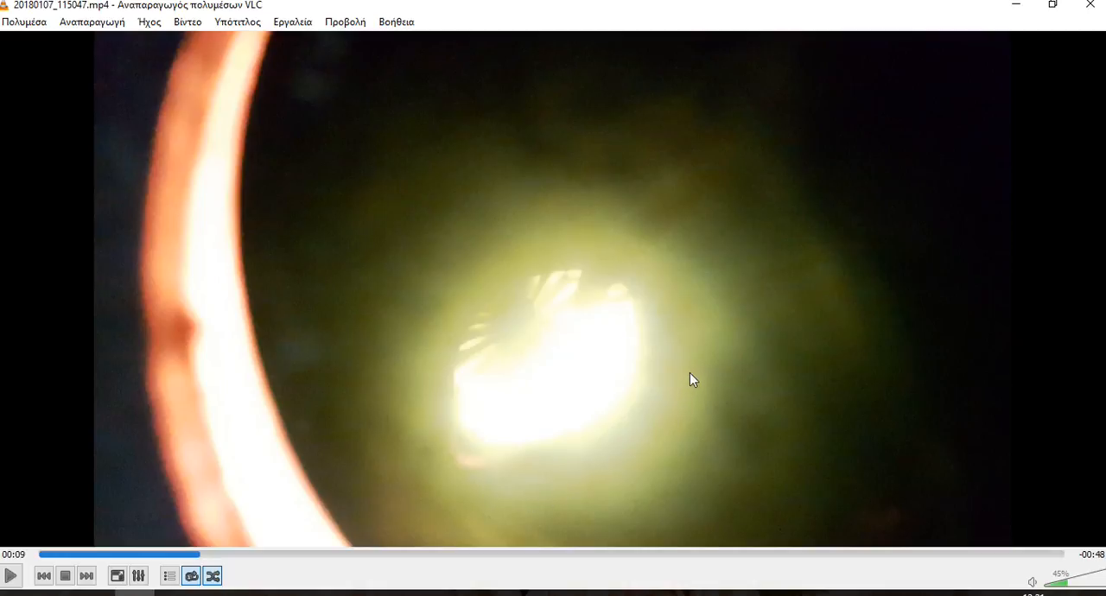
pyautogui.moveTo(505, 425)
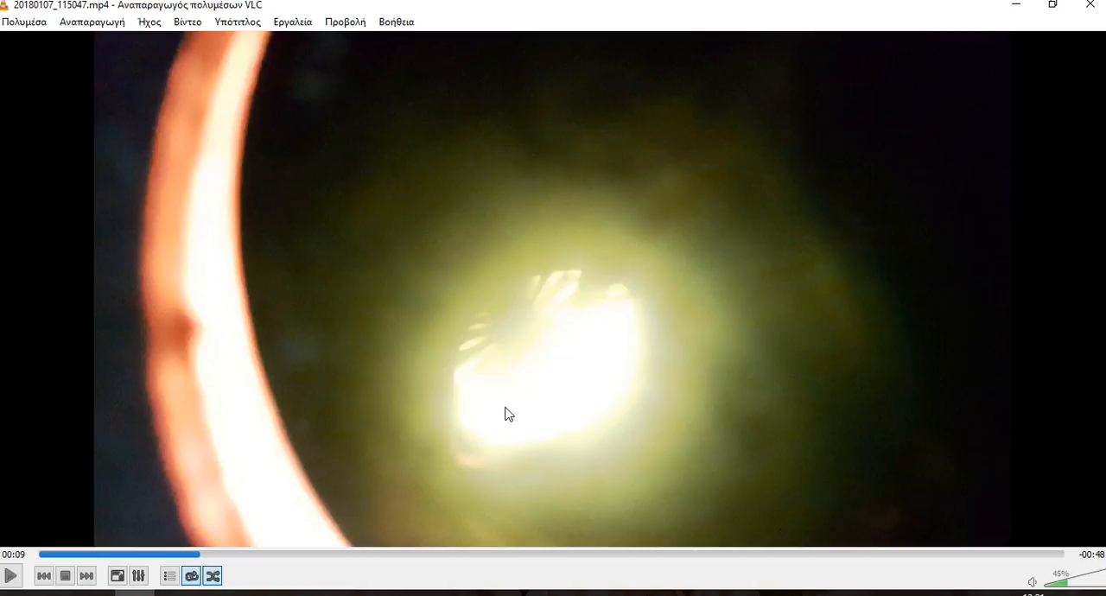
pyautogui.moveTo(486, 403)
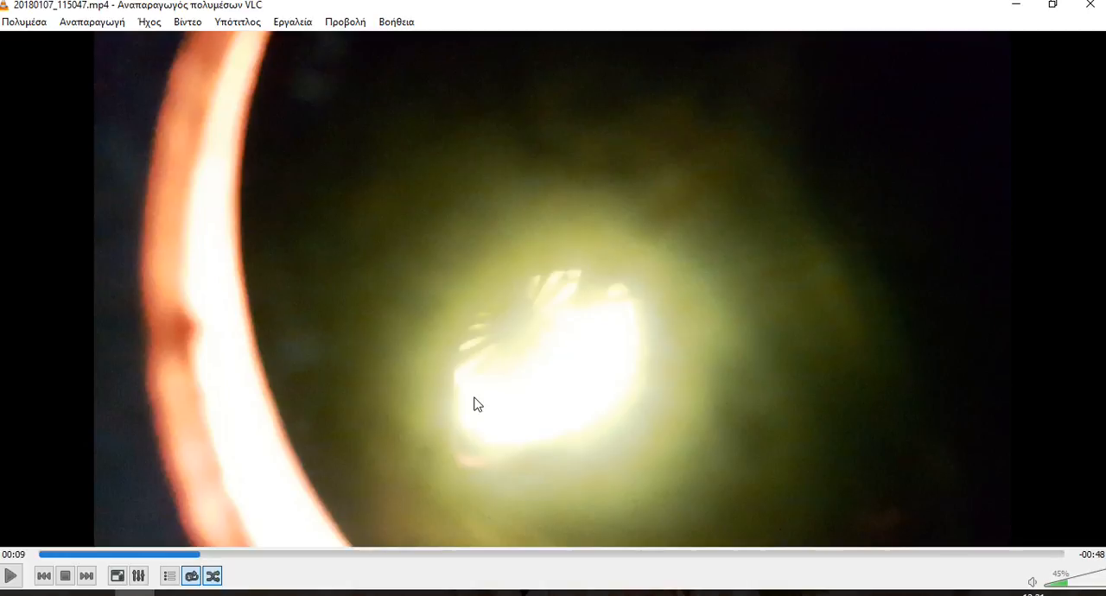
pyautogui.moveTo(397, 372)
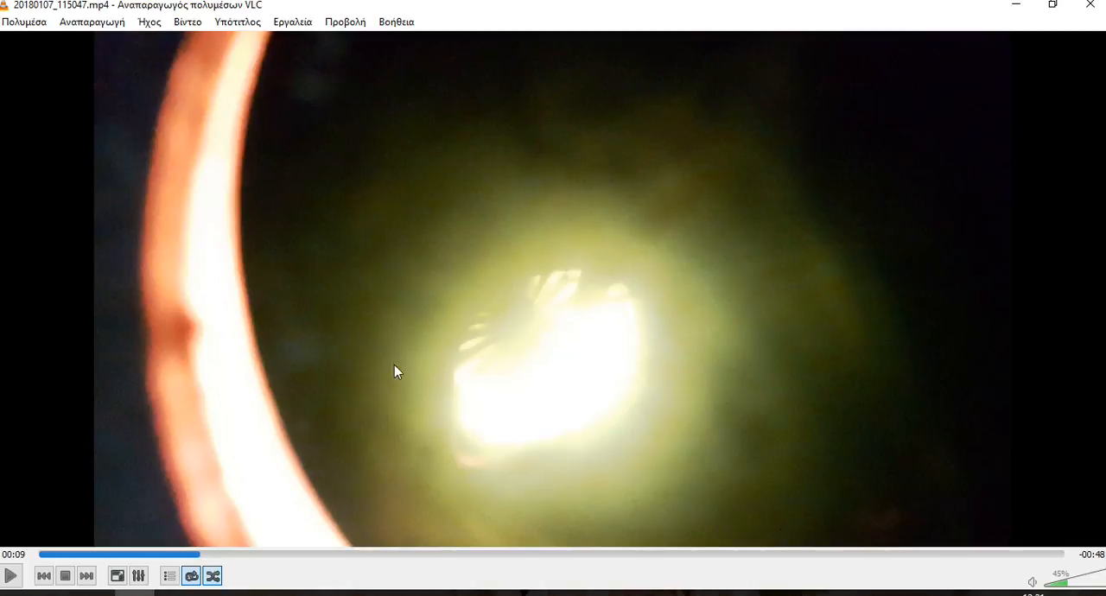
pyautogui.moveTo(364, 473)
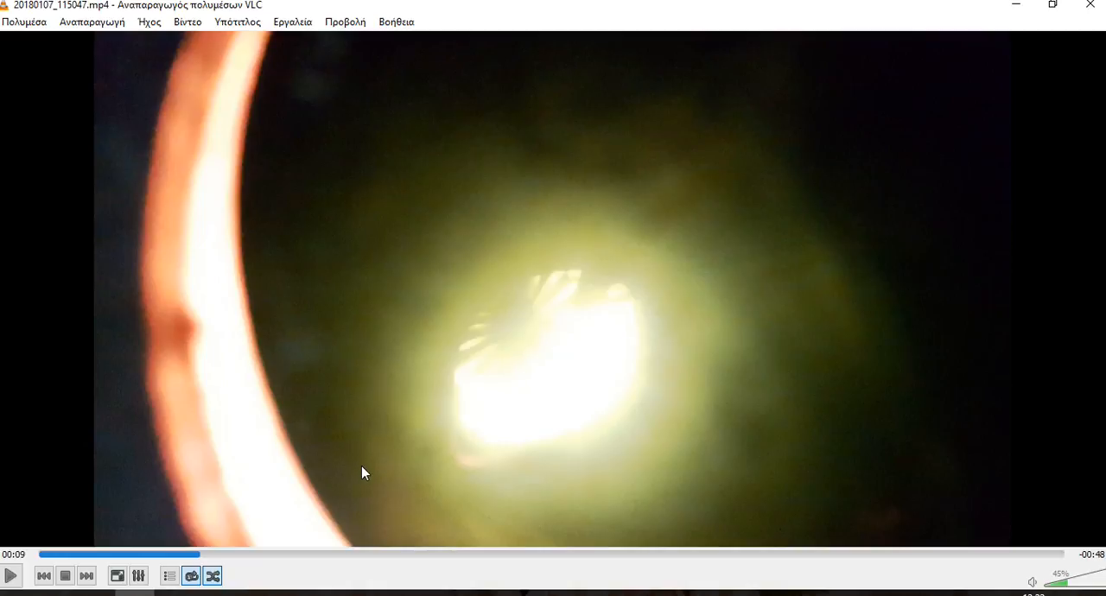
pyautogui.moveTo(359, 482)
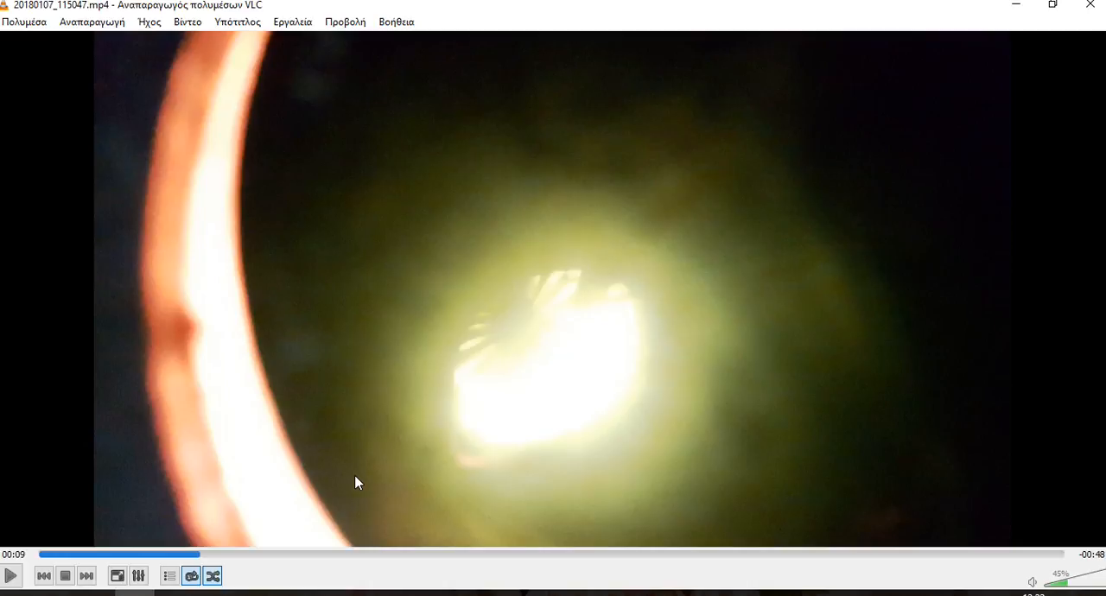
pyautogui.moveTo(357, 480)
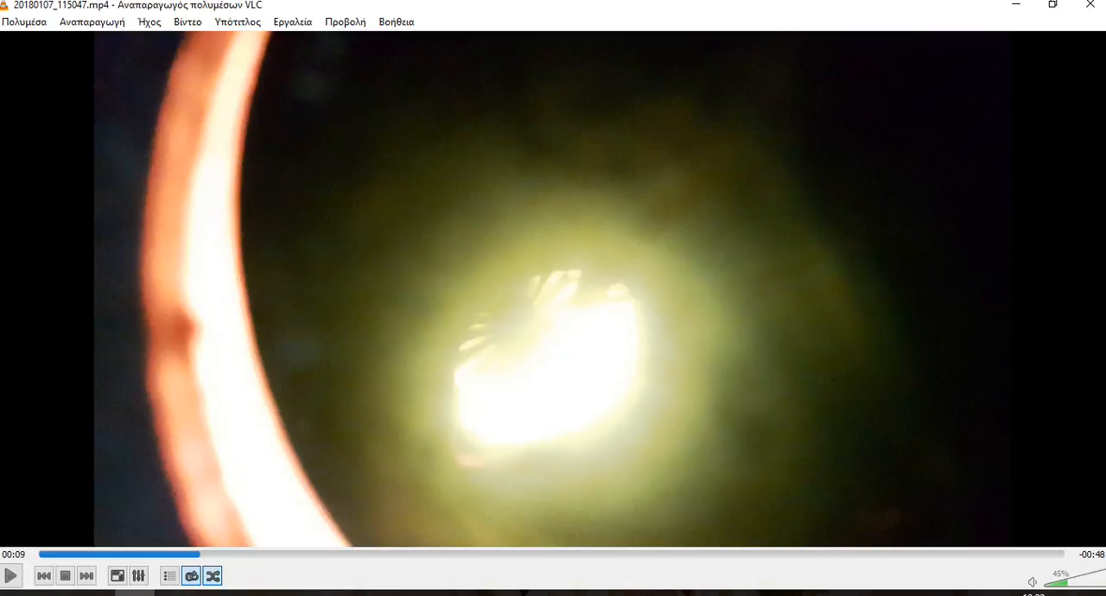
pyautogui.moveTo(350, 481)
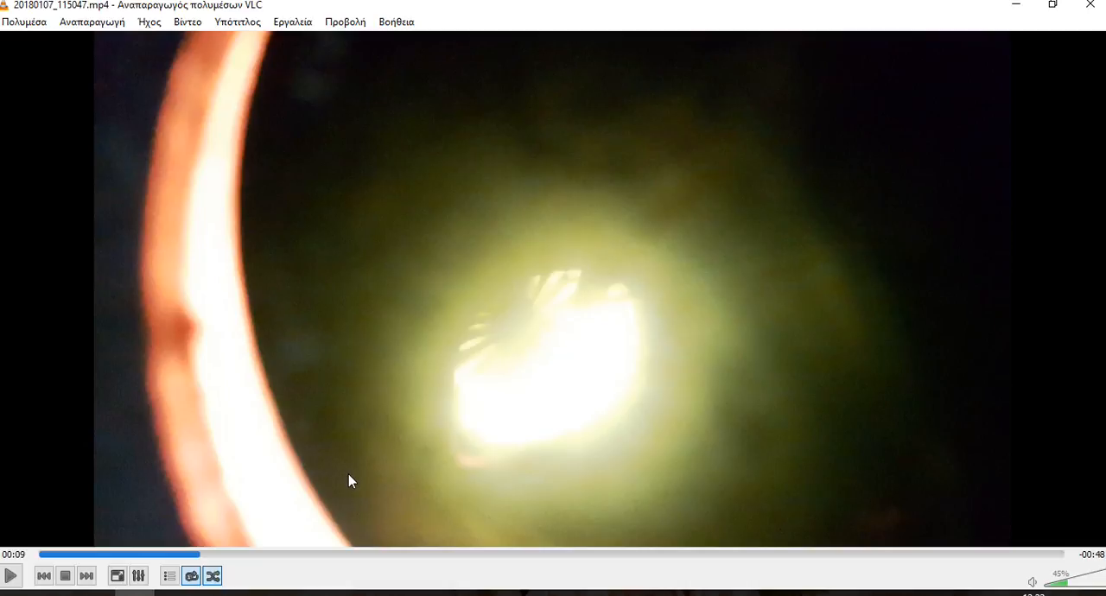
pyautogui.moveTo(345, 482)
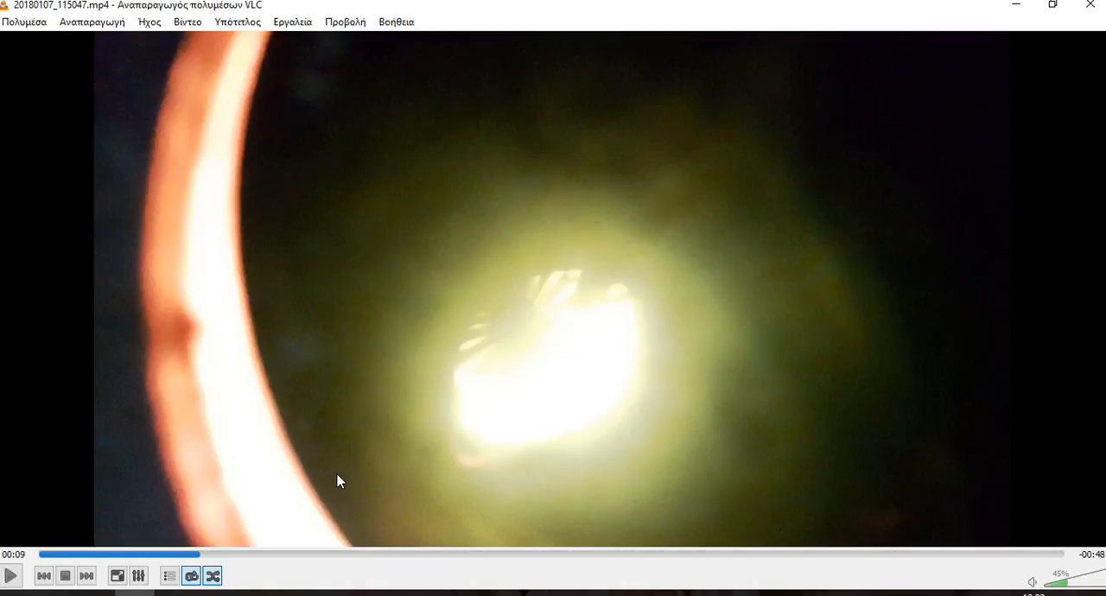
pyautogui.moveTo(338, 489)
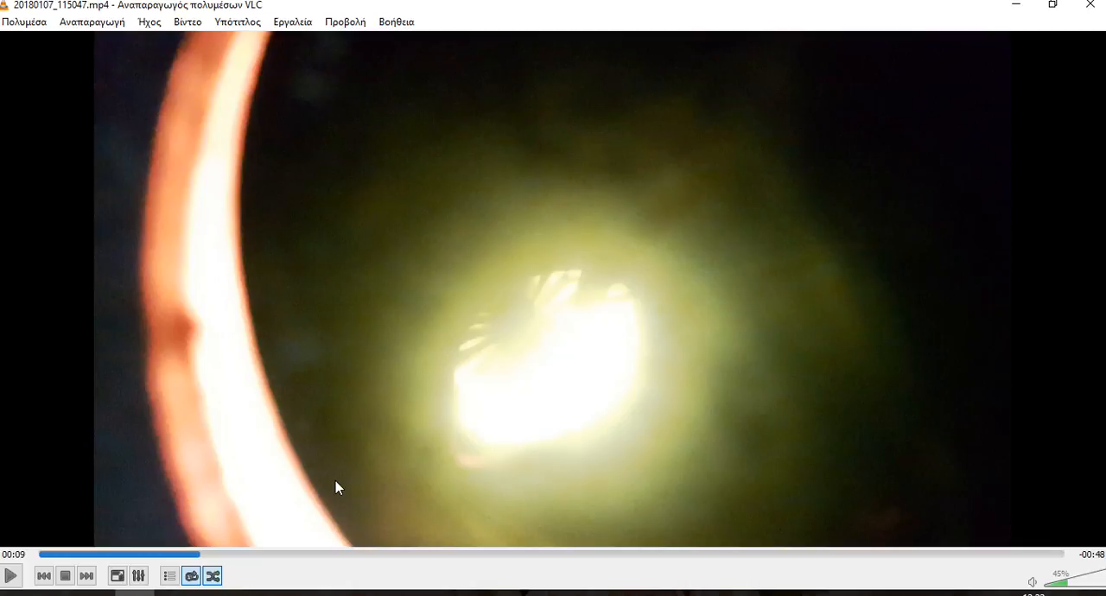
pyautogui.moveTo(341, 491)
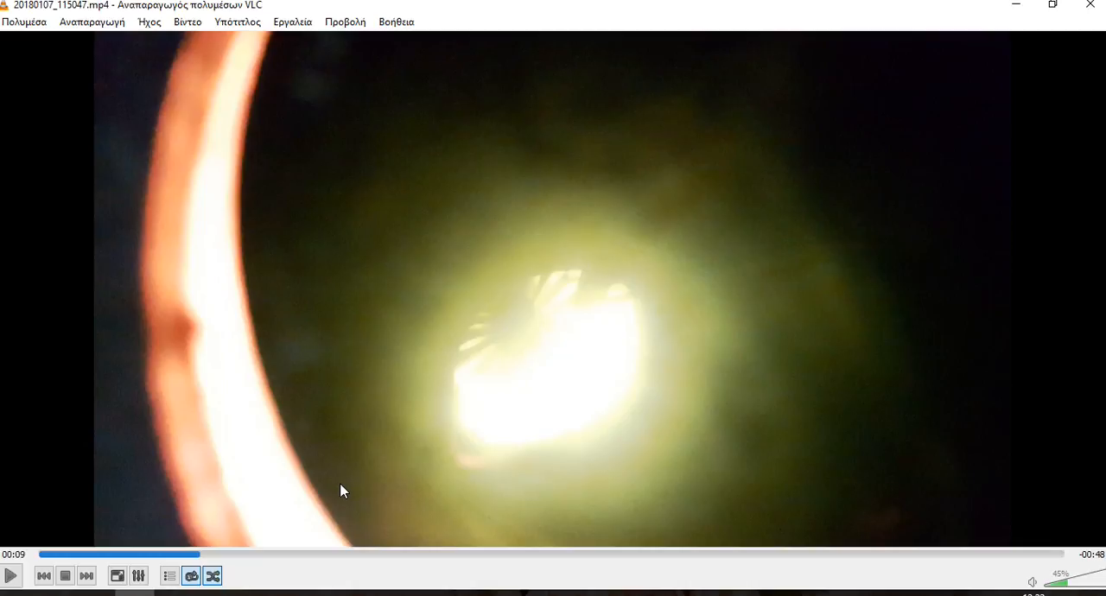
pyautogui.moveTo(338, 486)
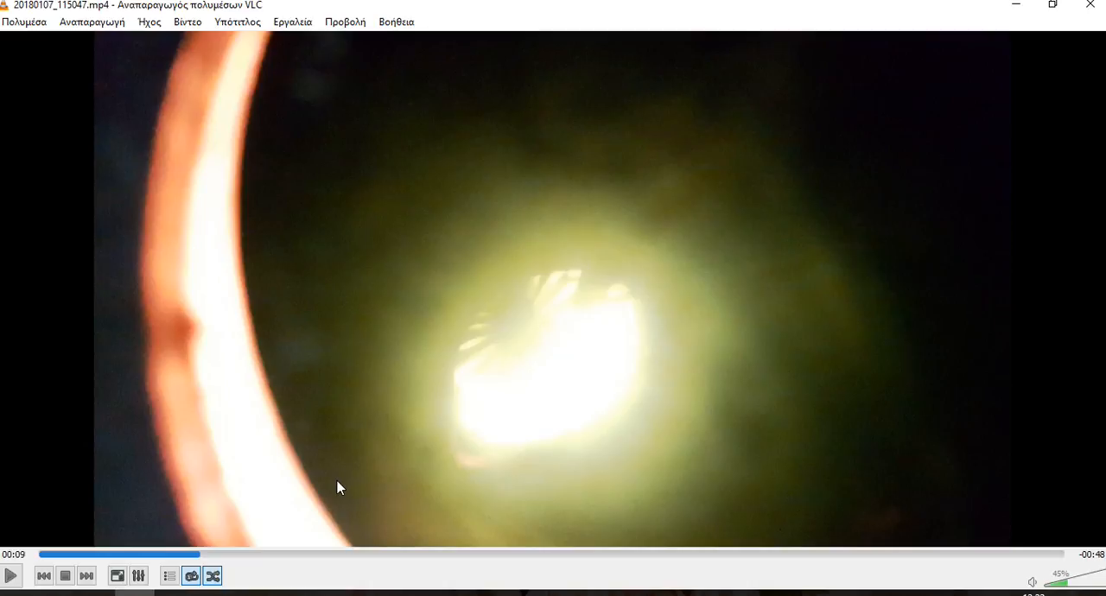
pyautogui.moveTo(336, 486)
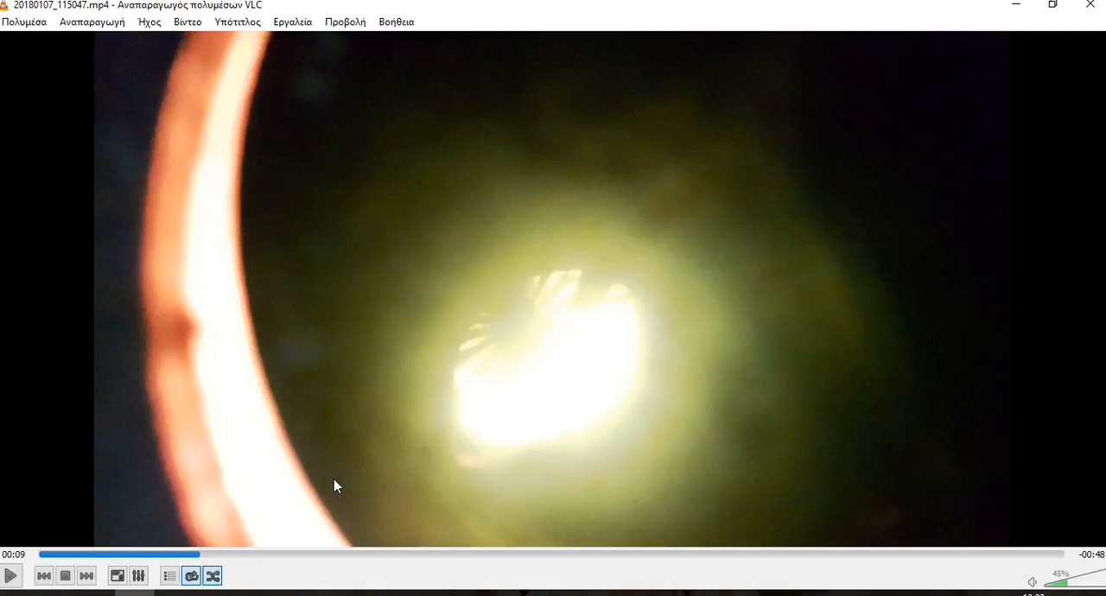
pyautogui.moveTo(321, 490)
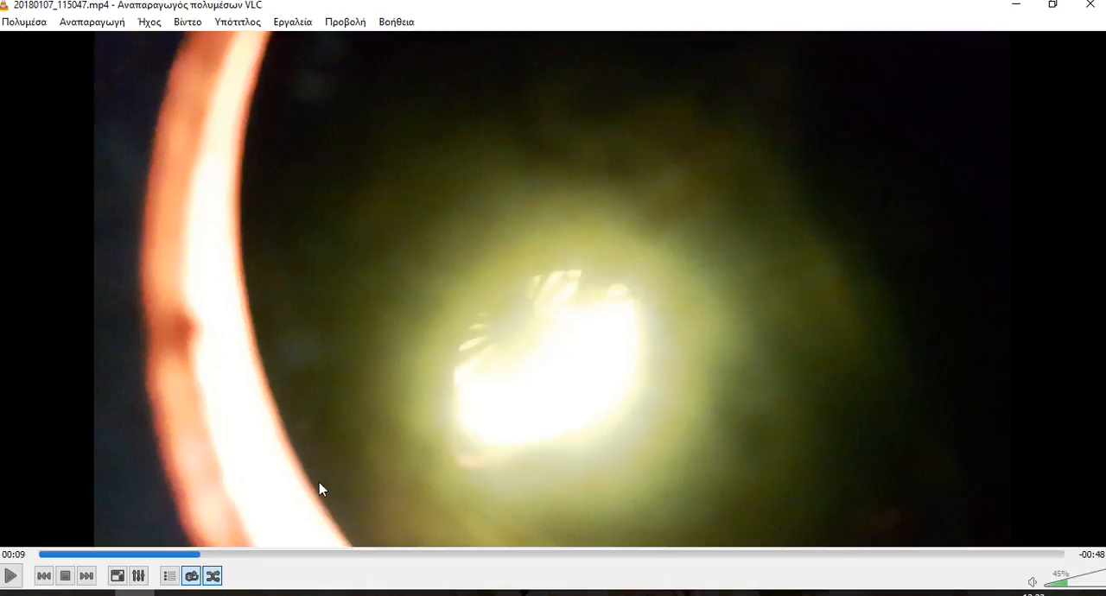